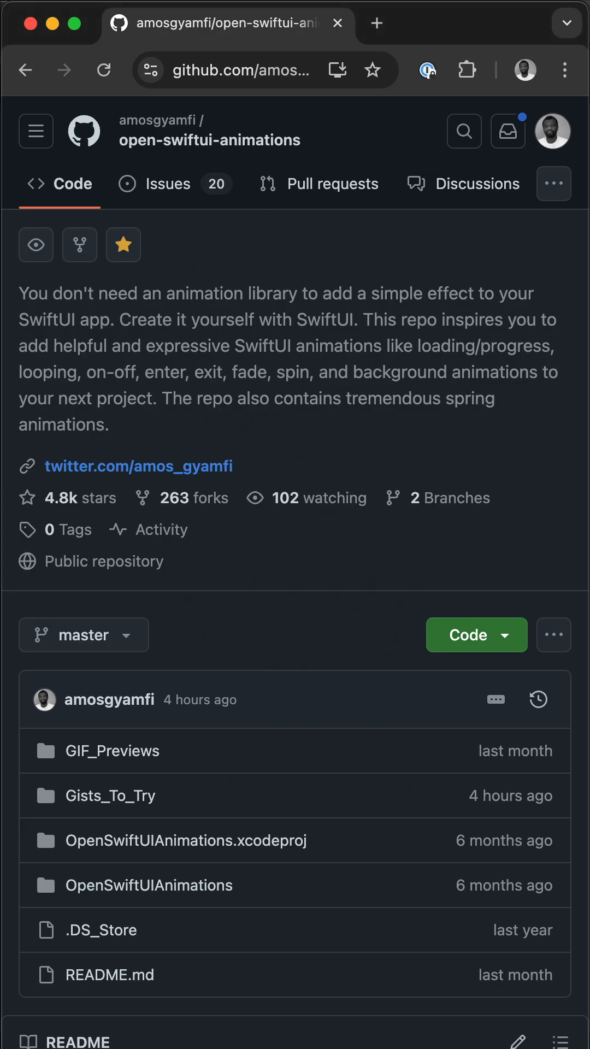
Navigate into the Gists_To_Try folder and view Claude4SonnetSwiftUIFireworks.swift on GitHub
scroll("down", 3)
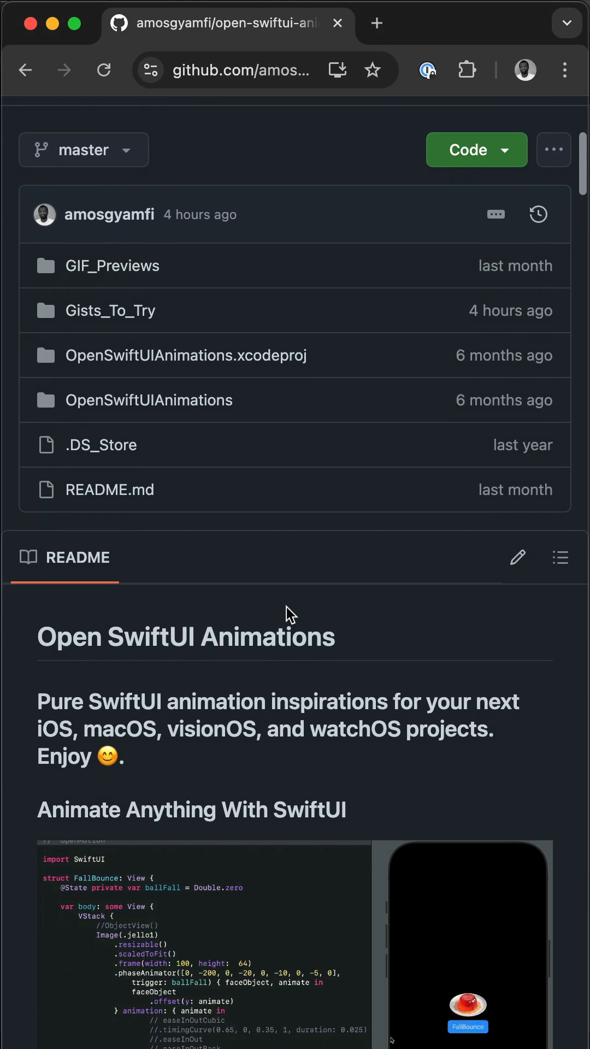
left_click(110, 310)
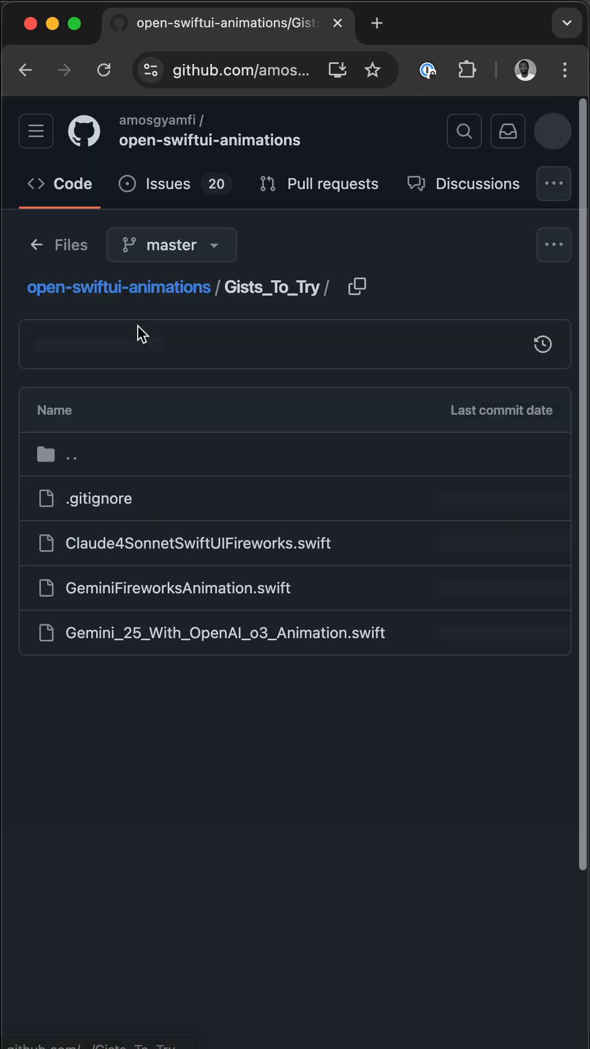
scroll("down", 3)
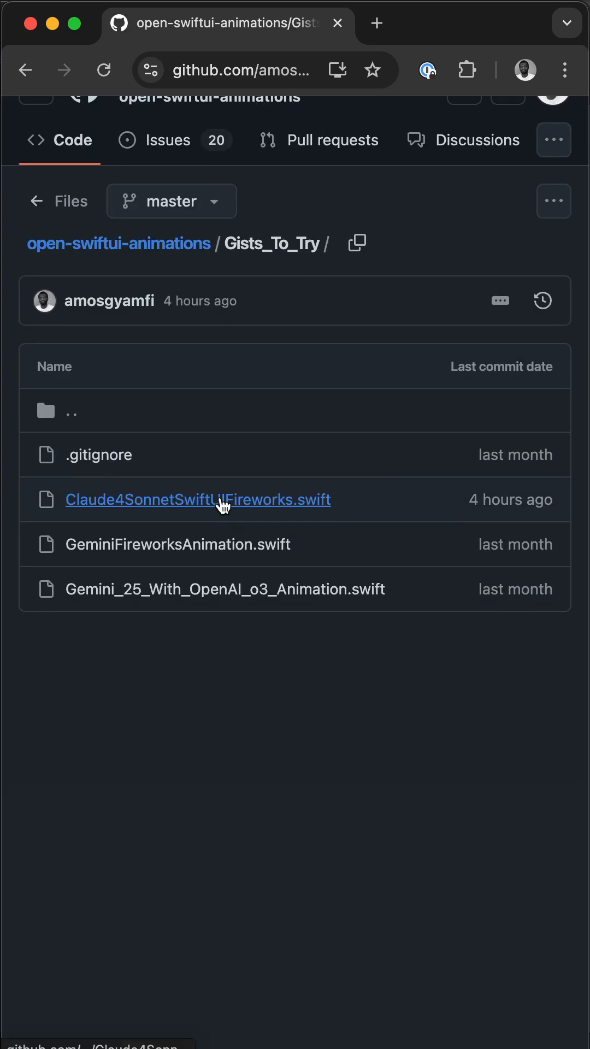
mouse_move(198, 499)
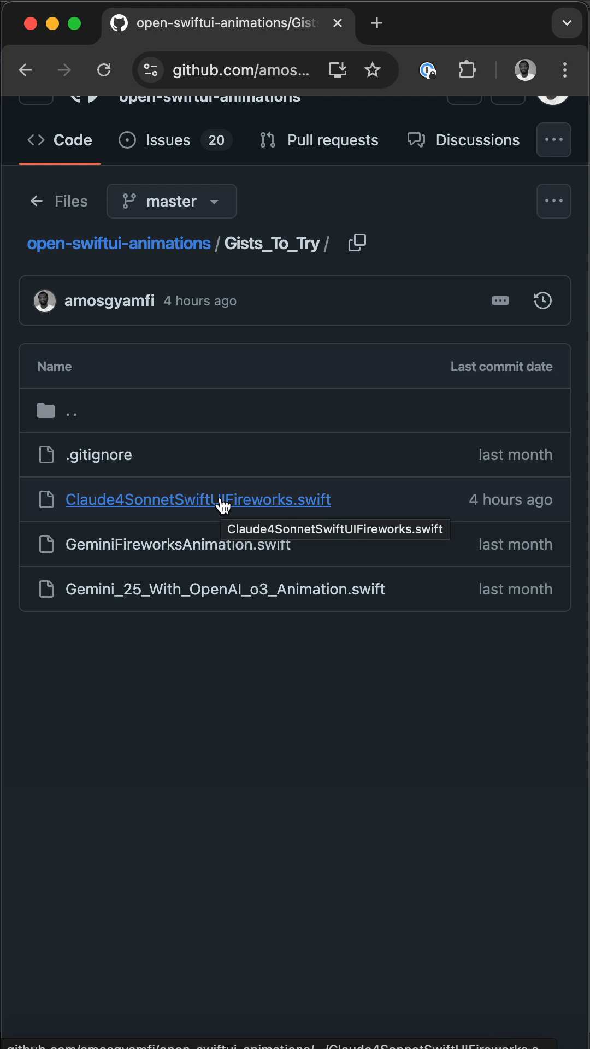
left_click(188, 500)
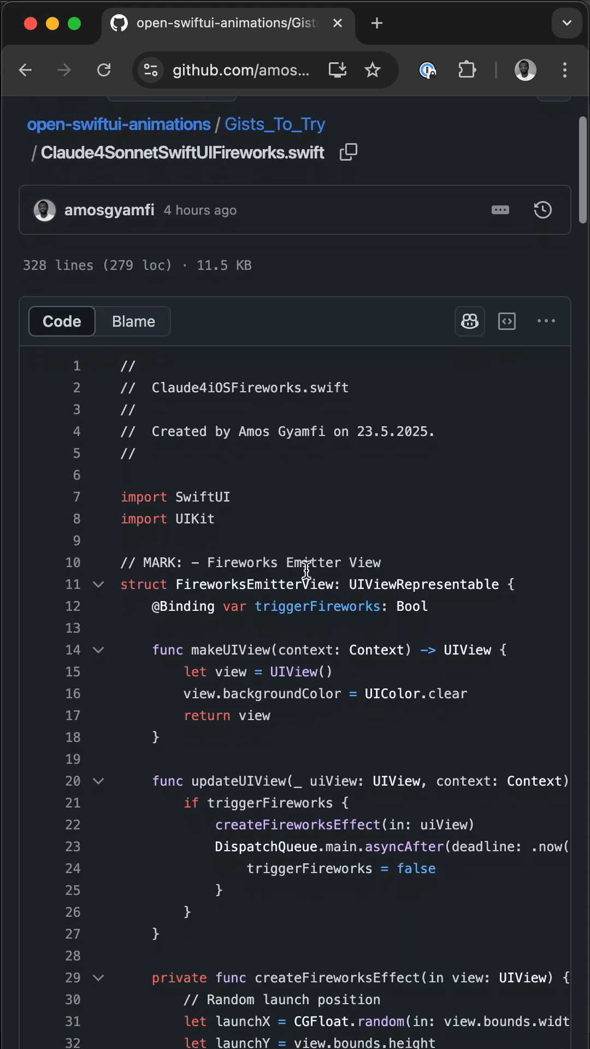
scroll("down", 3)
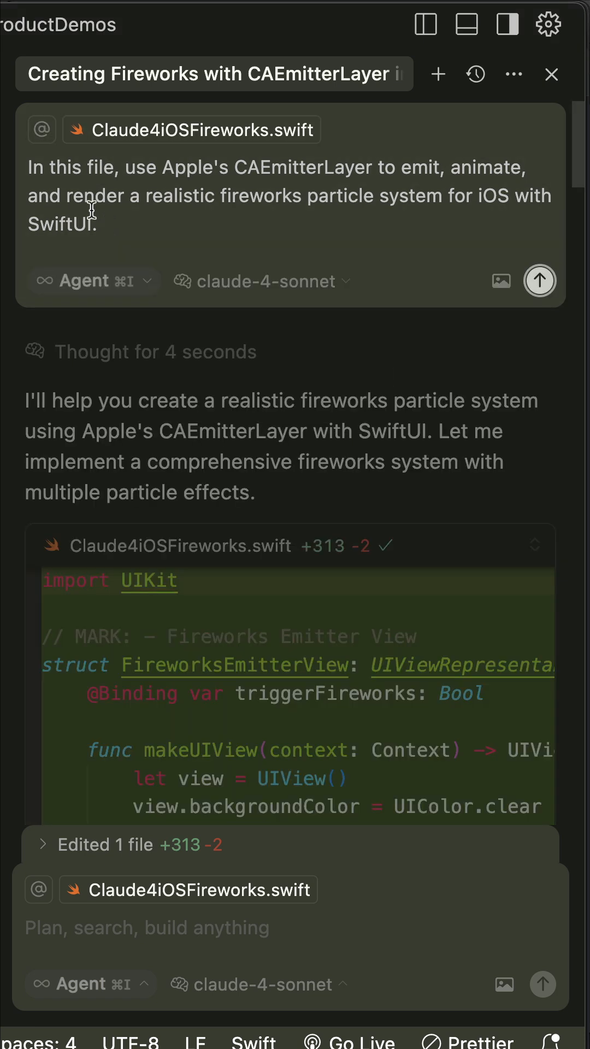
mouse_move(50, 168)
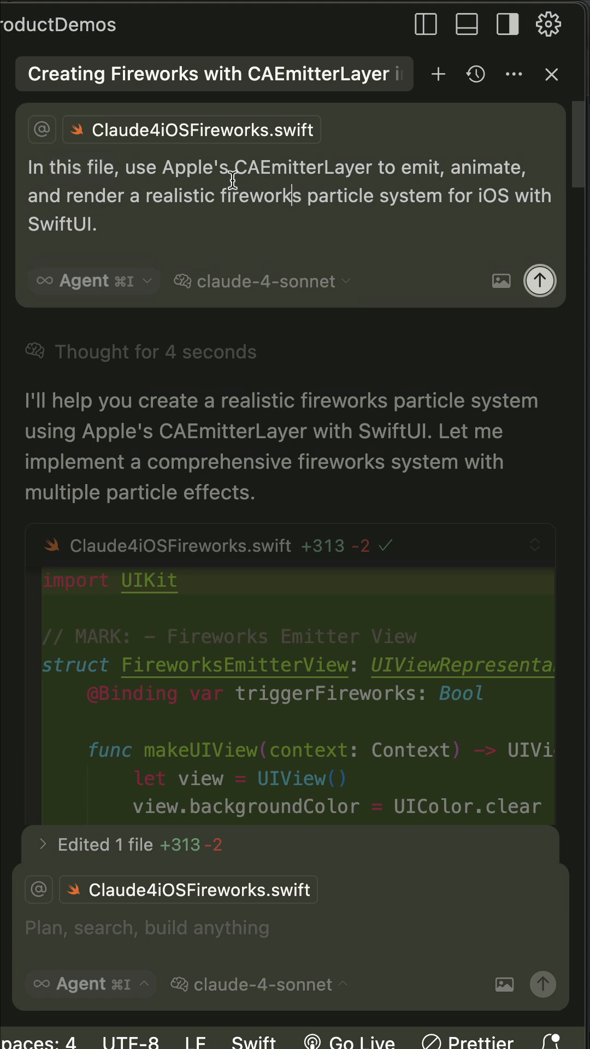
double_click(300, 167)
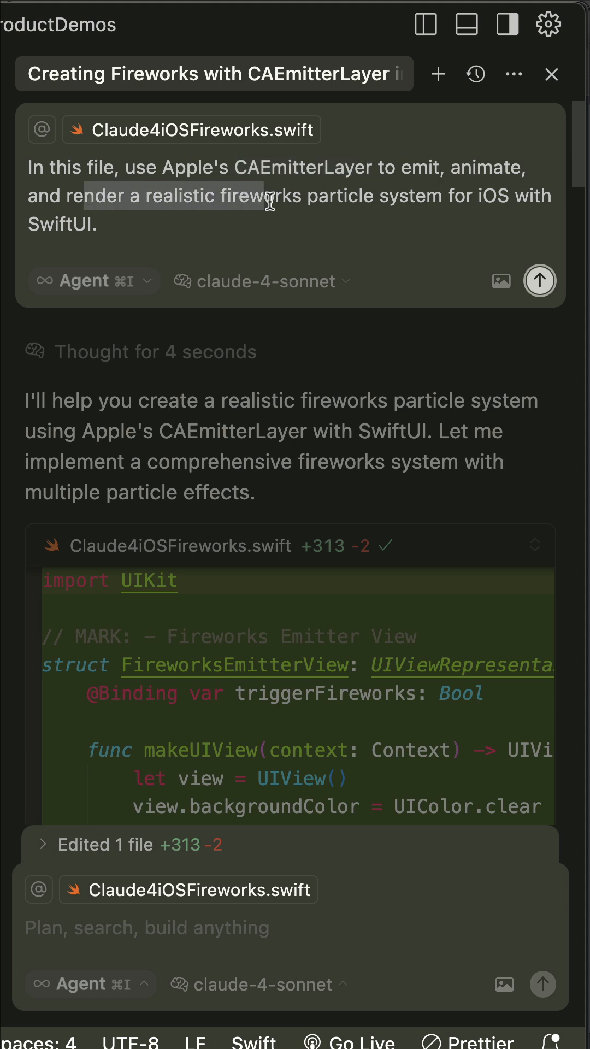
left_click_drag(268, 204, 461, 208)
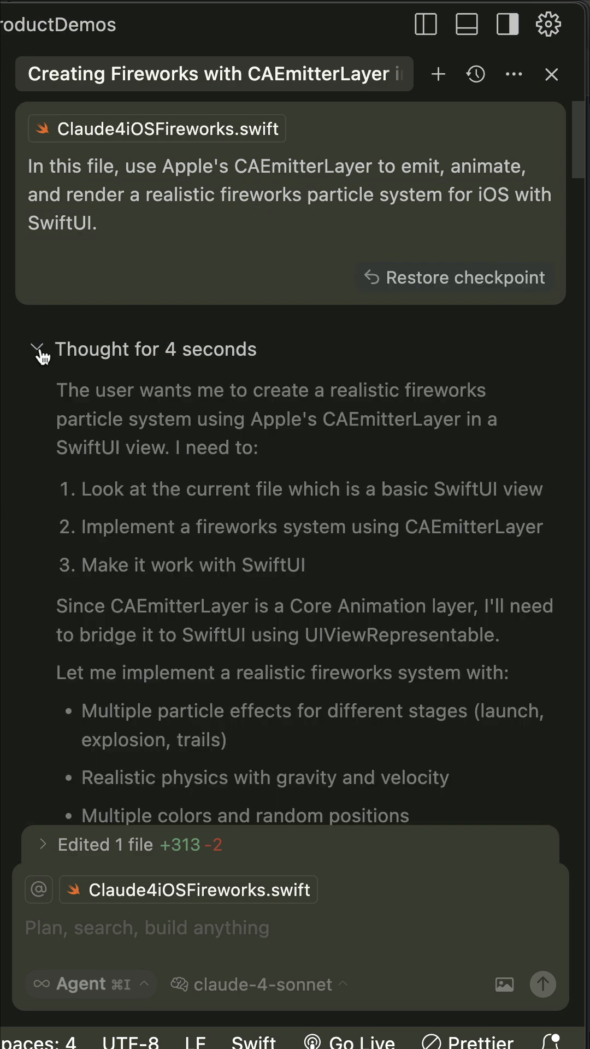
scroll("down", 3)
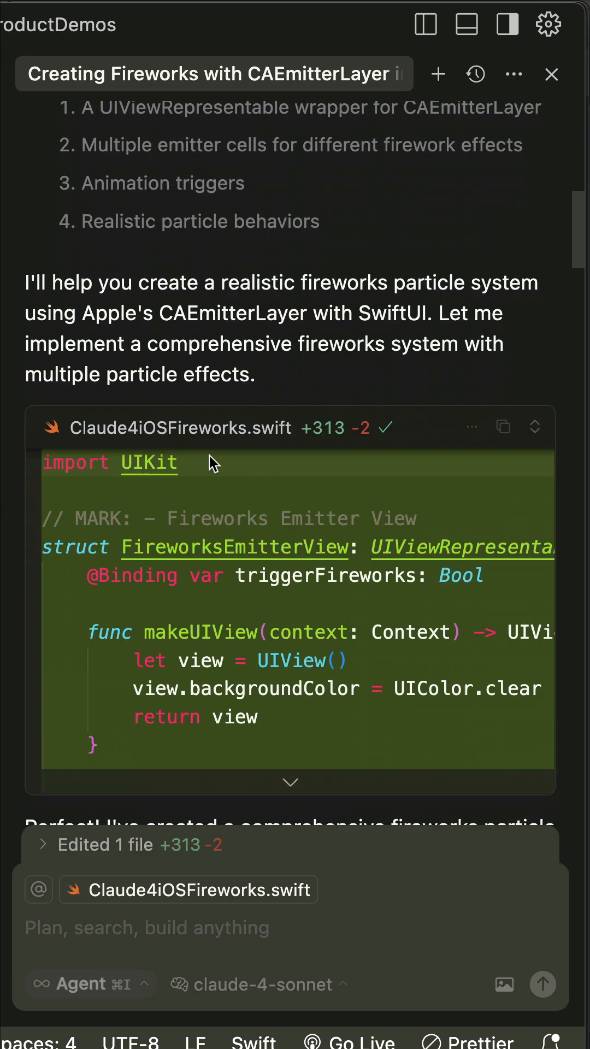
scroll("down", 3)
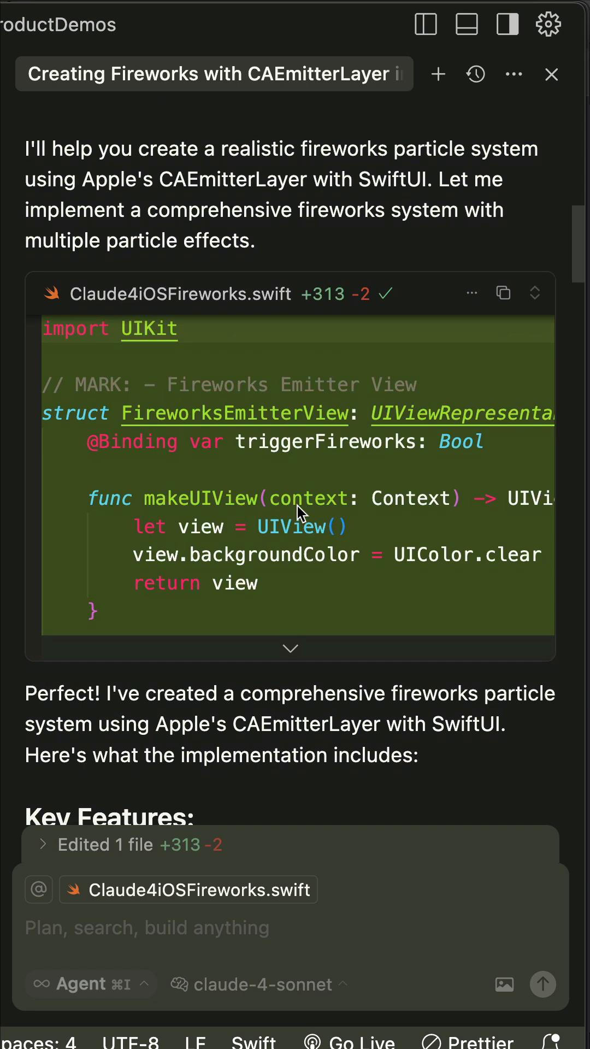
scroll("down", 3)
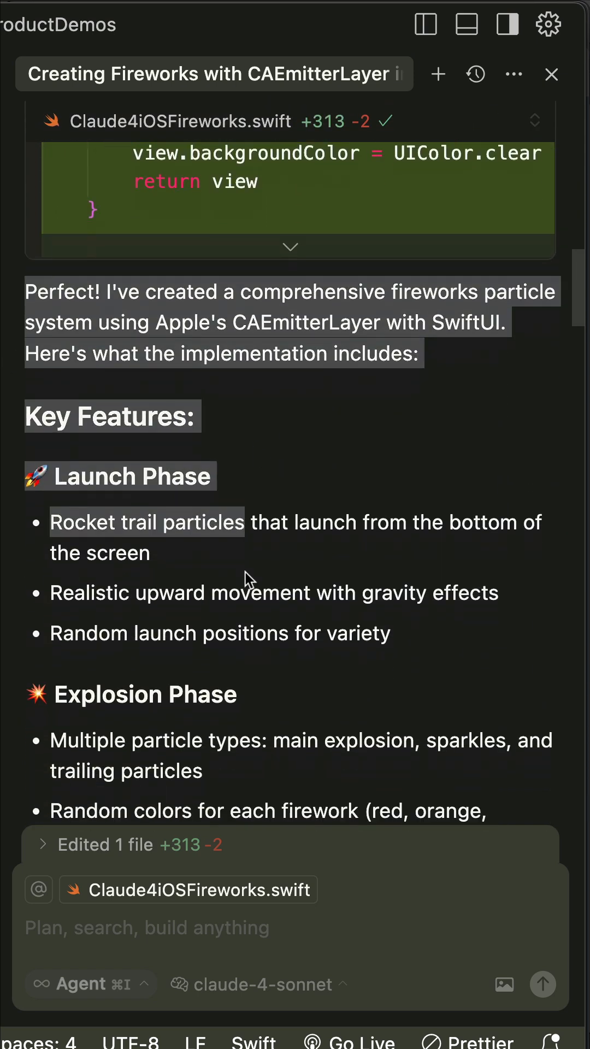
scroll("down", 3)
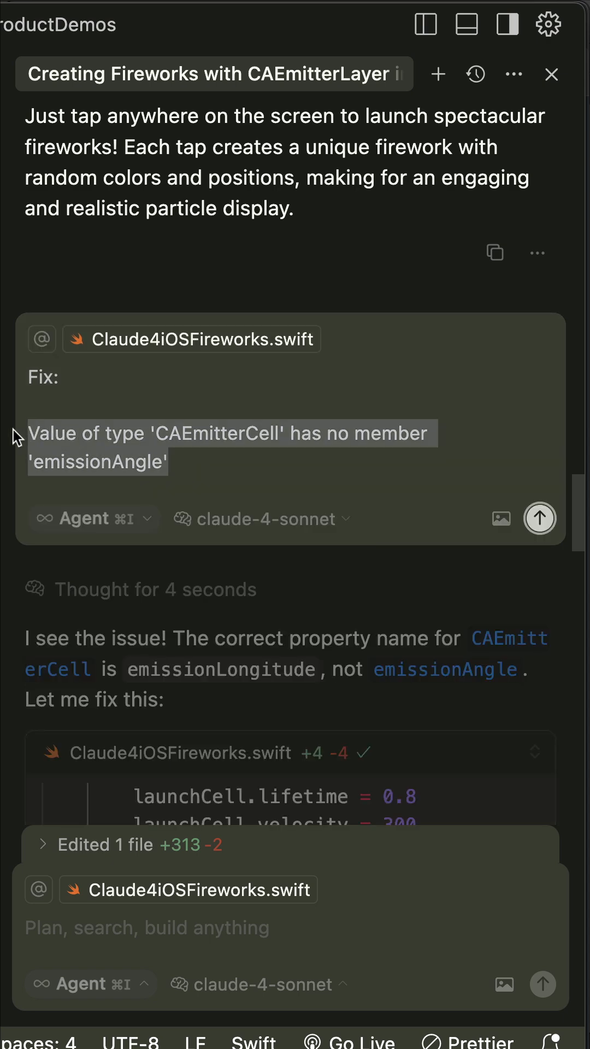
scroll("down", 3)
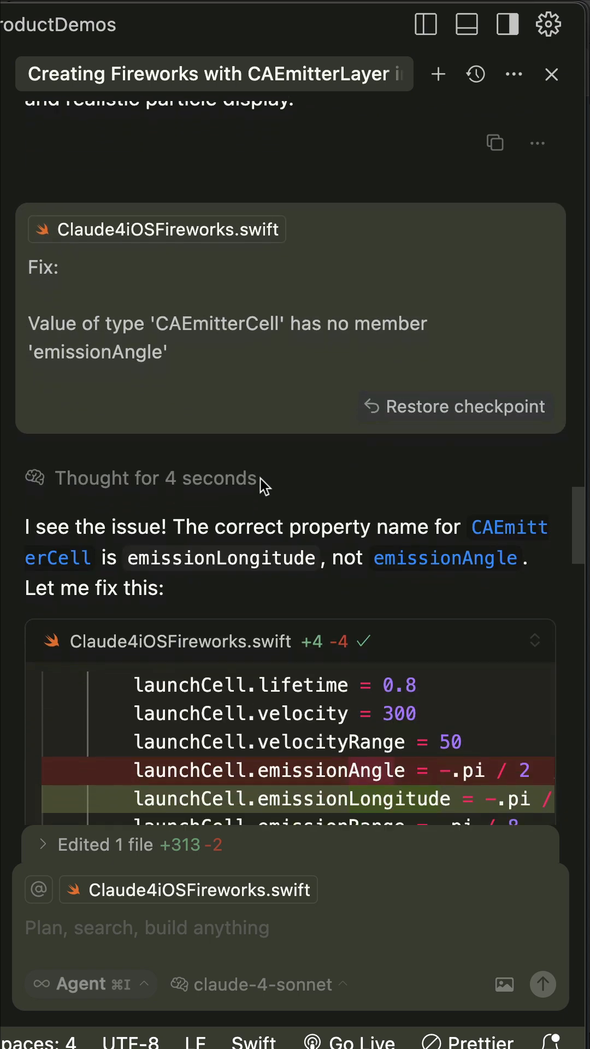
scroll("down", 3)
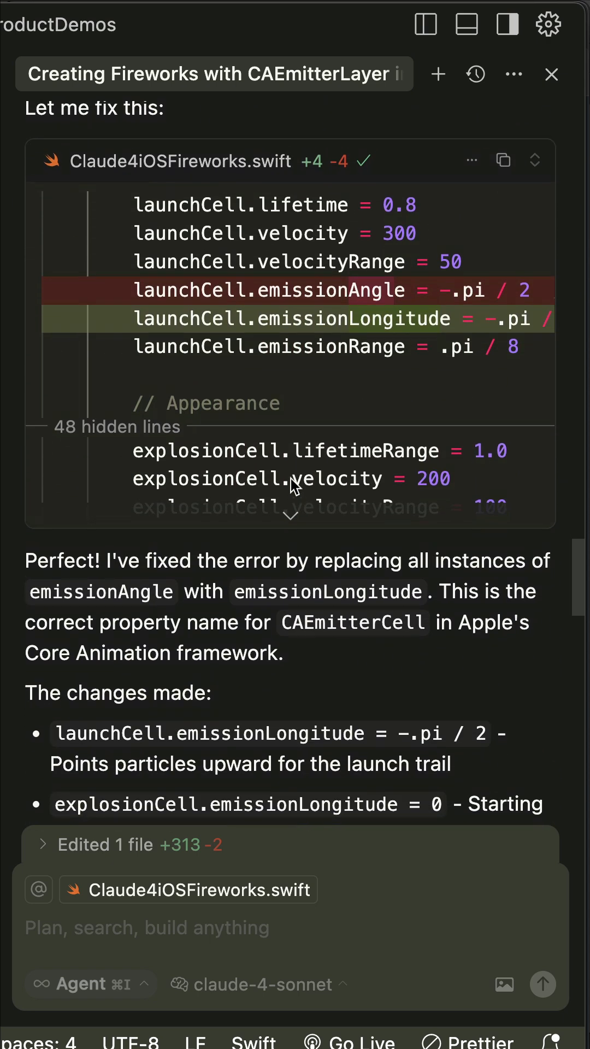
scroll("down", 3)
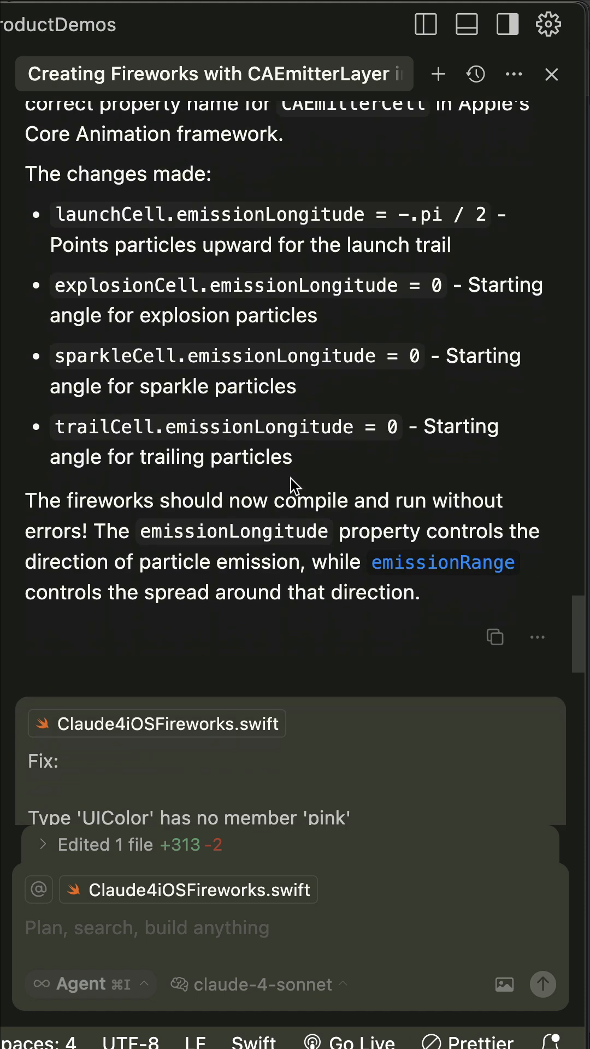
scroll("down", 3)
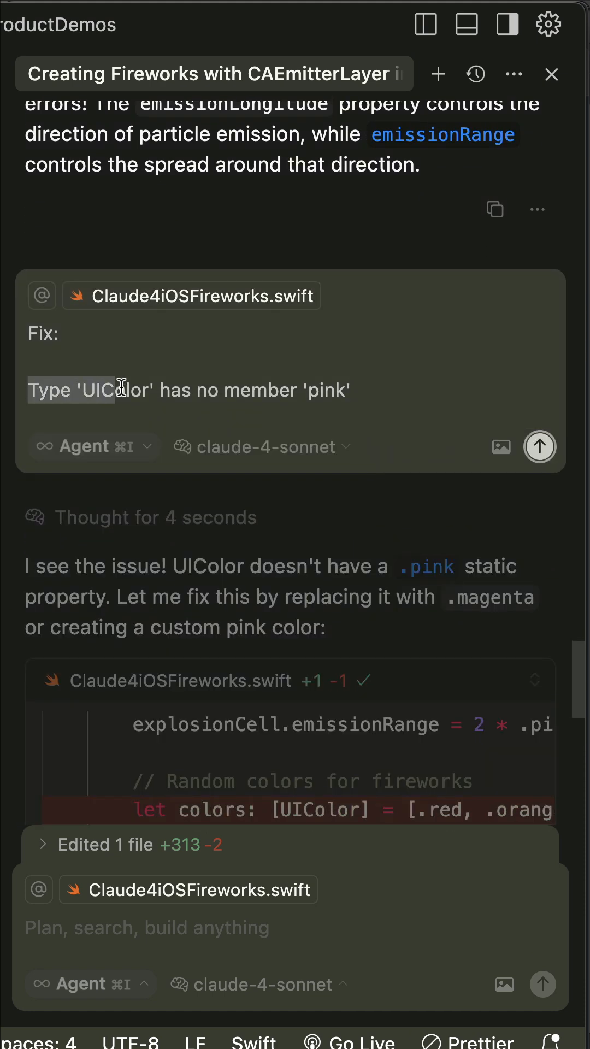
scroll("down", 3)
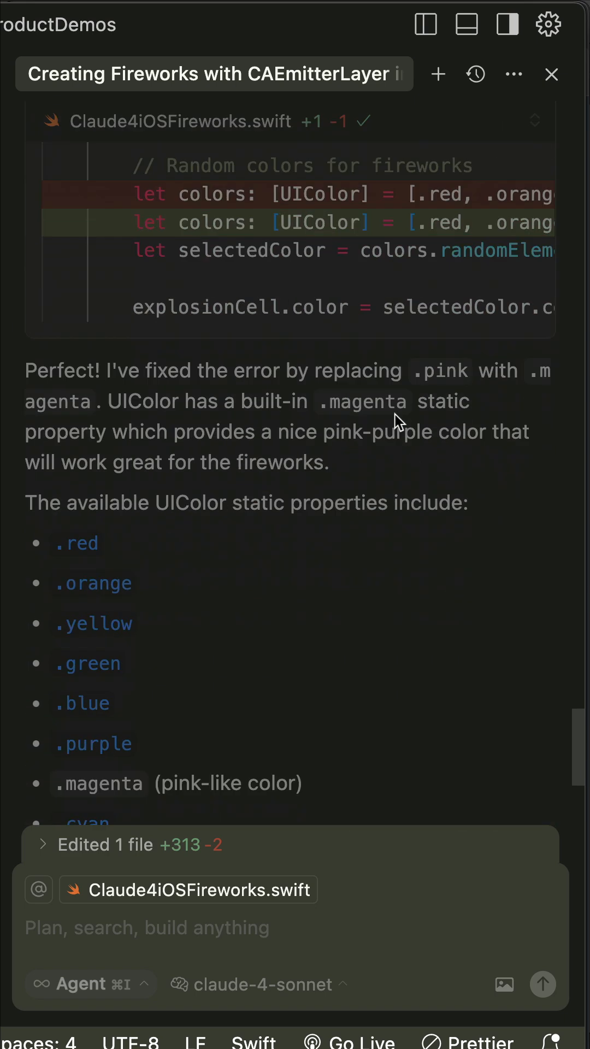
scroll("down", 3)
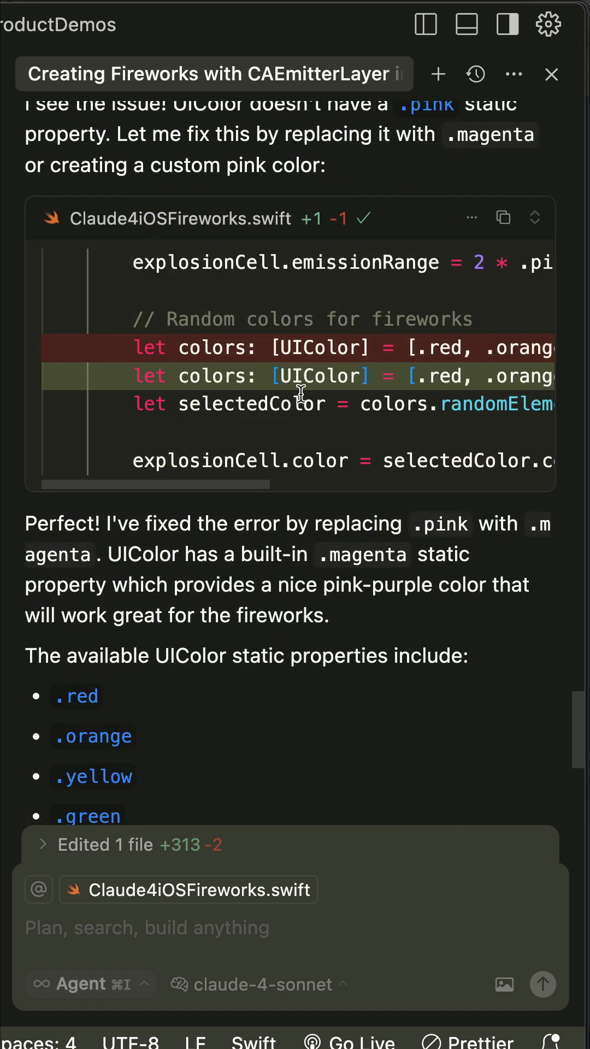
scroll("down", 3)
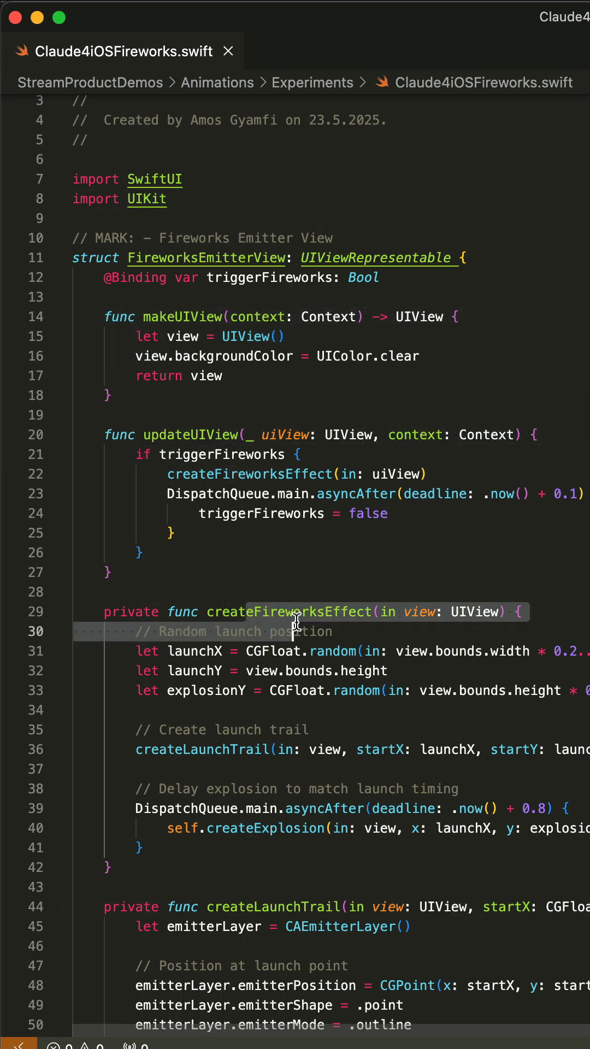
Scroll through Claude4iOSFireworks.swift past the createLaunchTrail and createExplosion functions
scroll("down", 3)
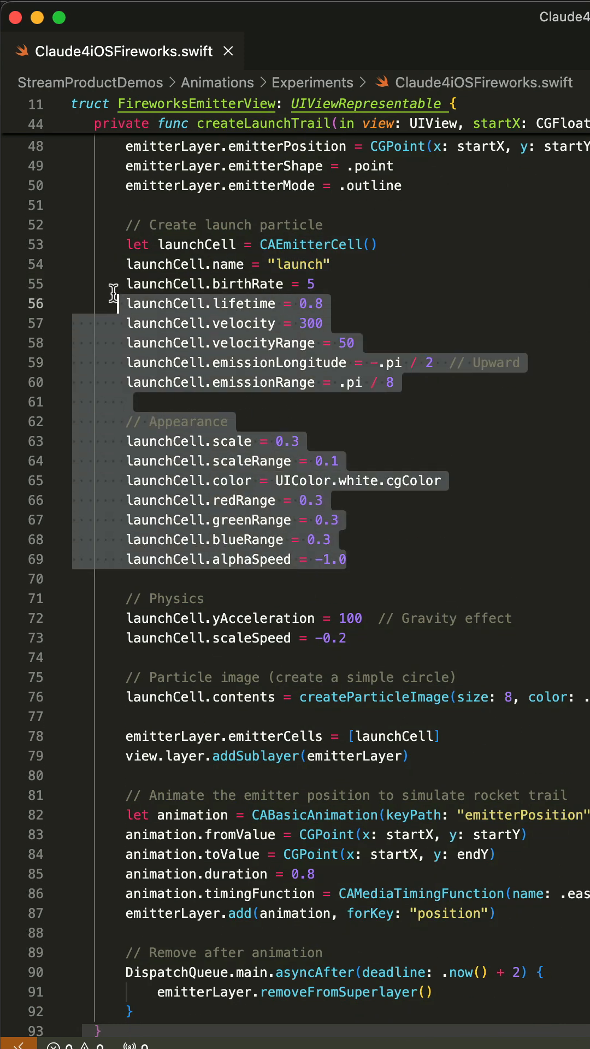
scroll("down", 3)
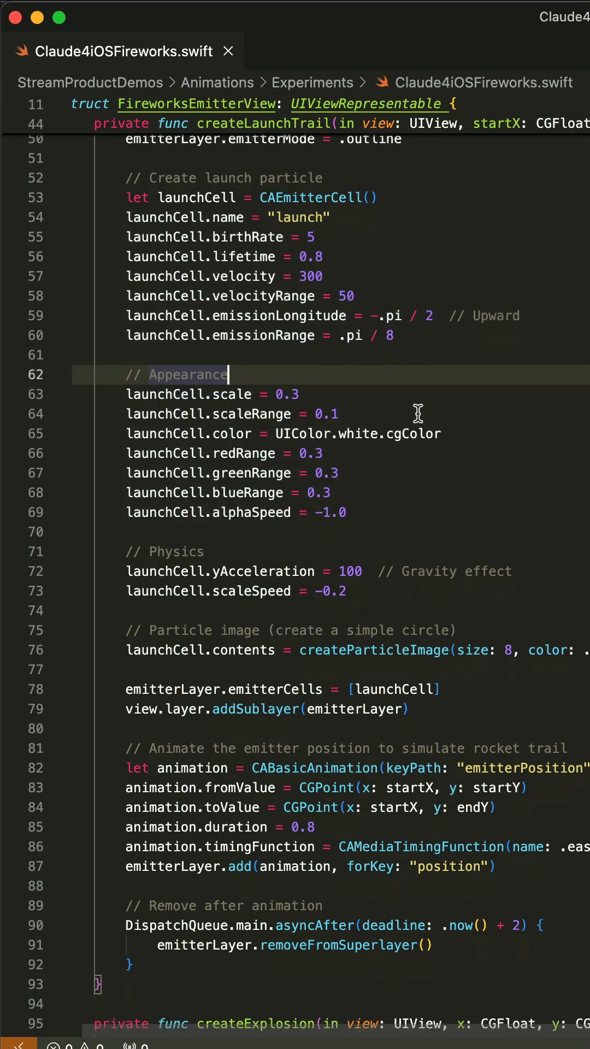
scroll("down", 3)
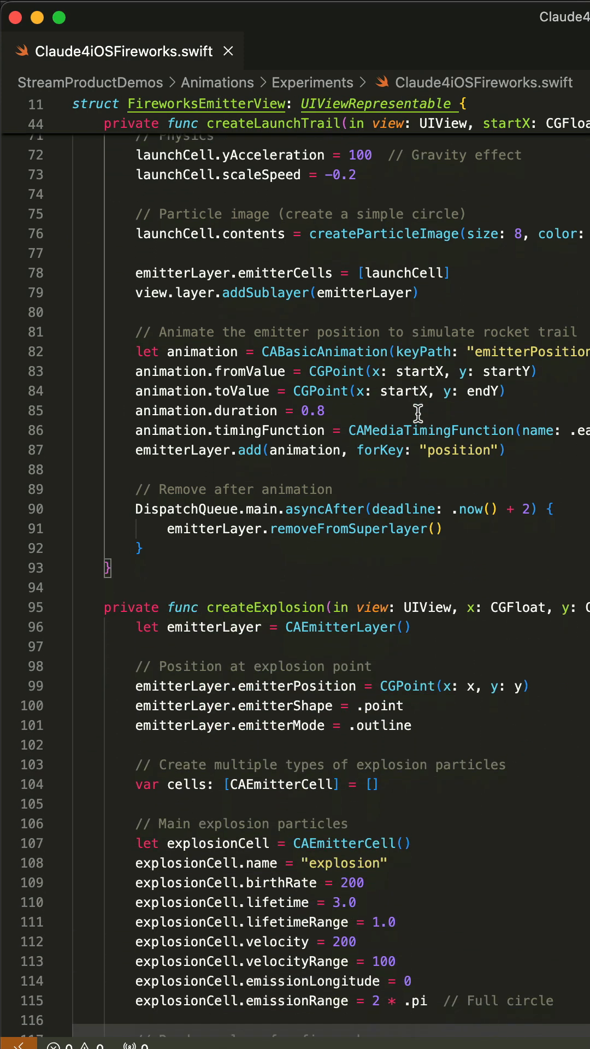
scroll("down", 3)
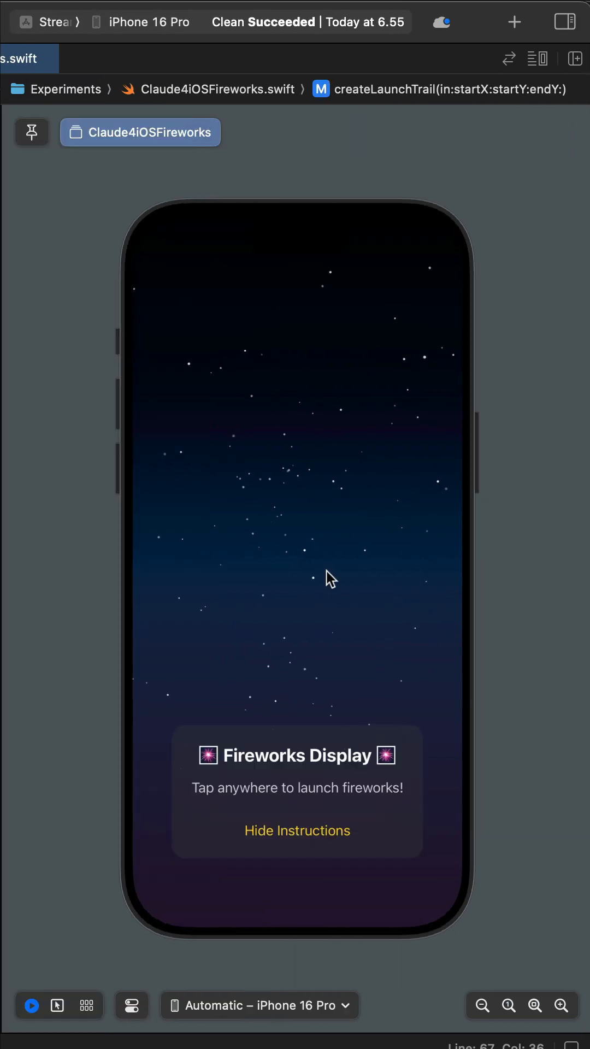
Tap the iPhone 16 Pro preview screen to launch a firework into the night sky
left_click(329, 577)
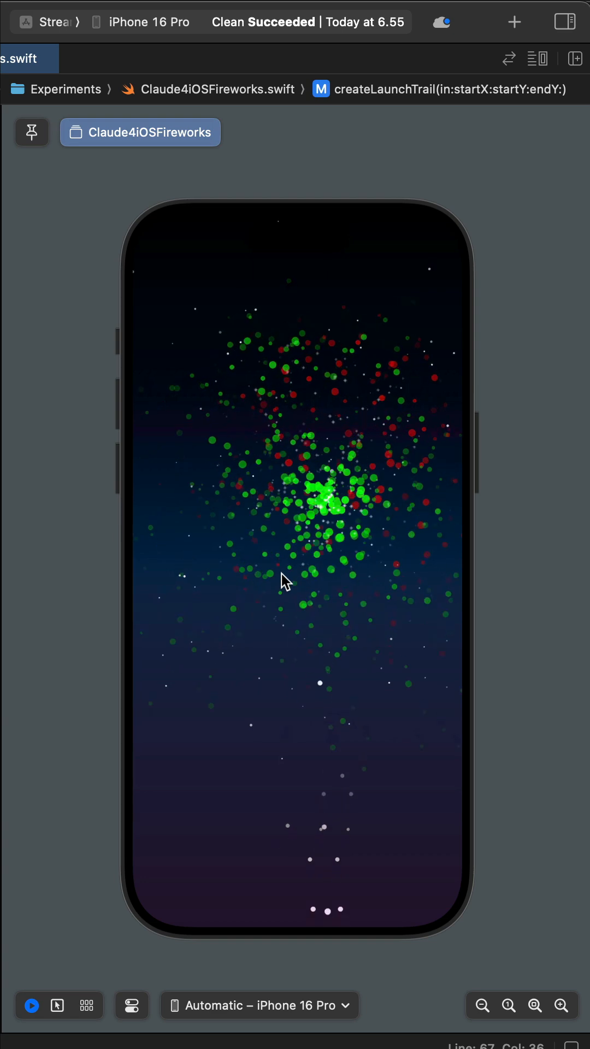